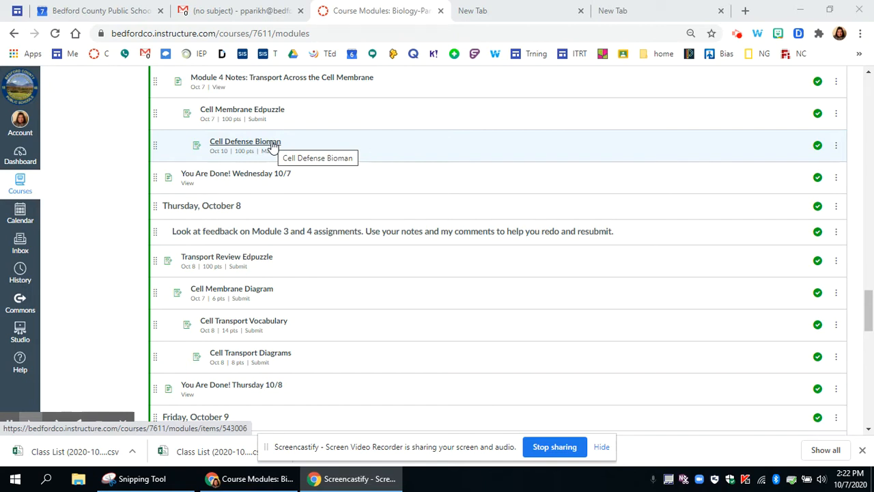
# - Open the Cell Defense Bioman assignment and read its directions and score-sheet example
pyautogui.click(244, 141)
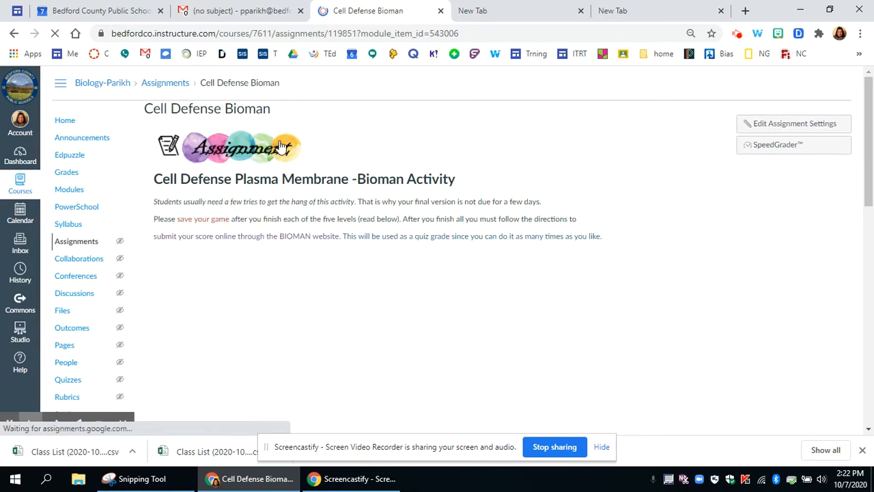
pyautogui.scroll(-3)
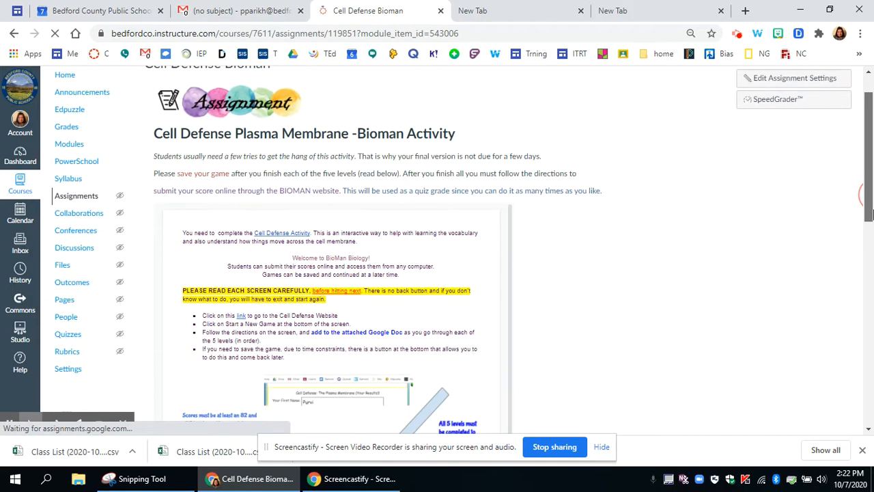
pyautogui.scroll(-3)
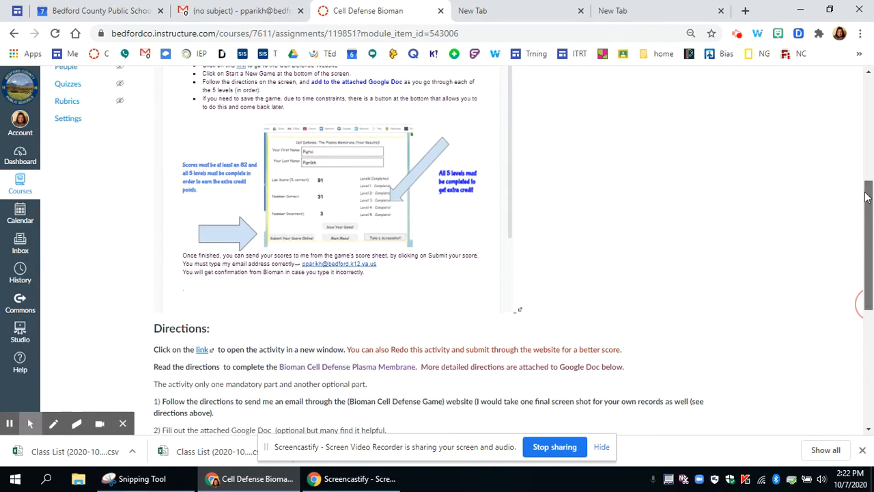
pyautogui.scroll(3)
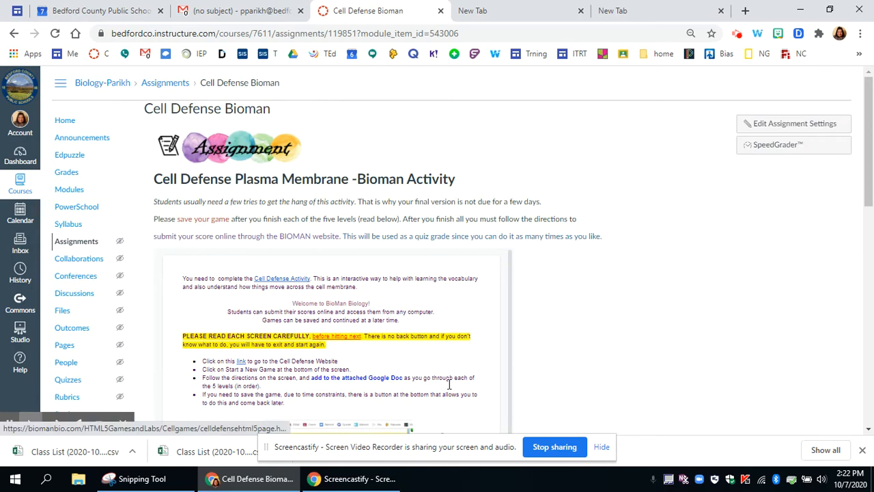
pyautogui.scroll(-3)
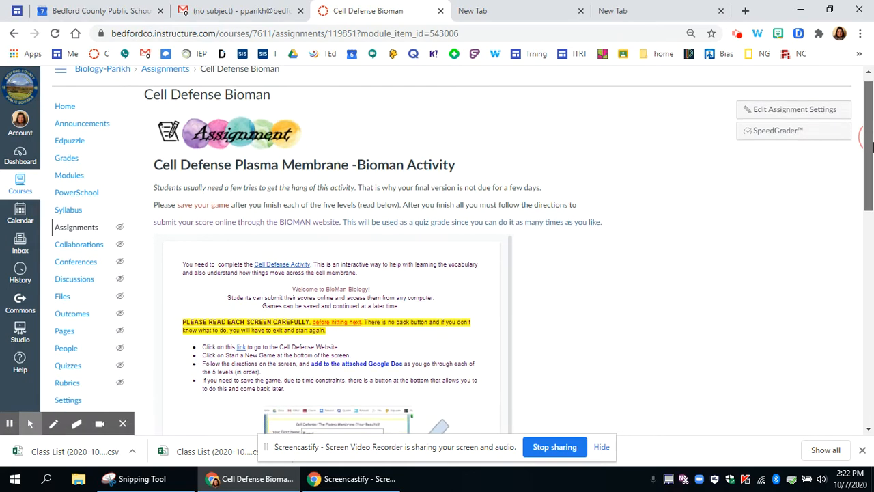
pyautogui.scroll(-3)
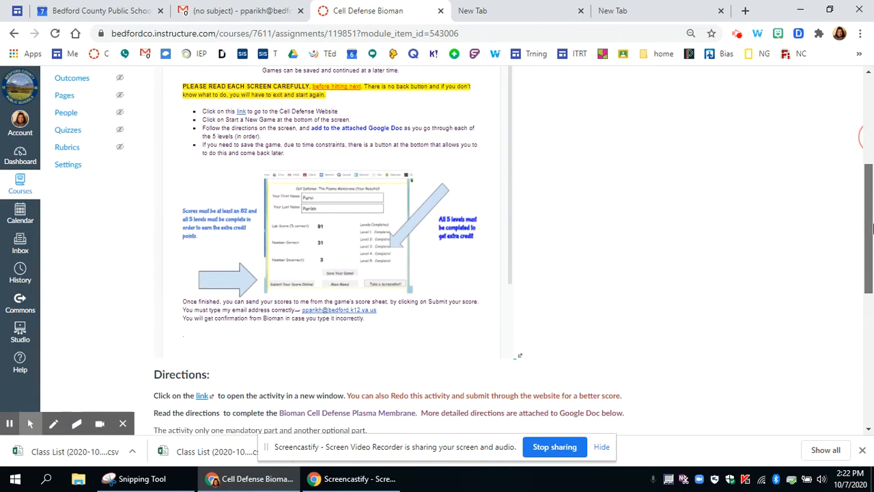
pyautogui.scroll(-3)
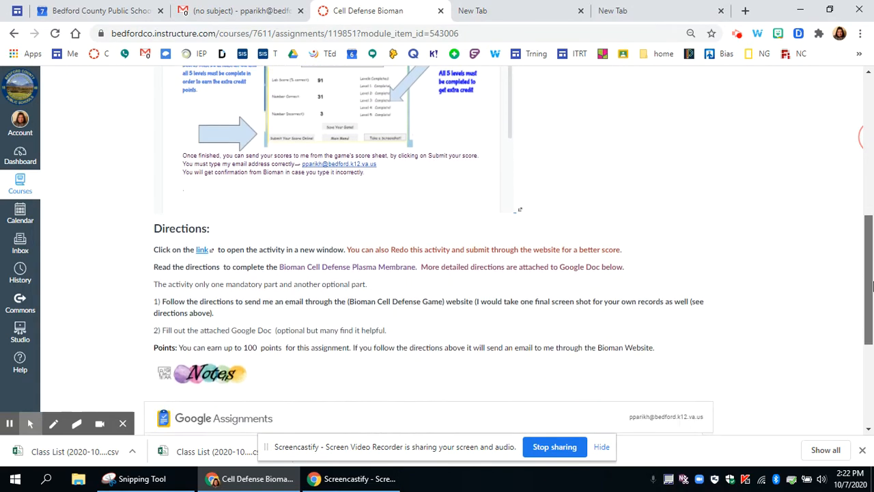
pyautogui.scroll(-3)
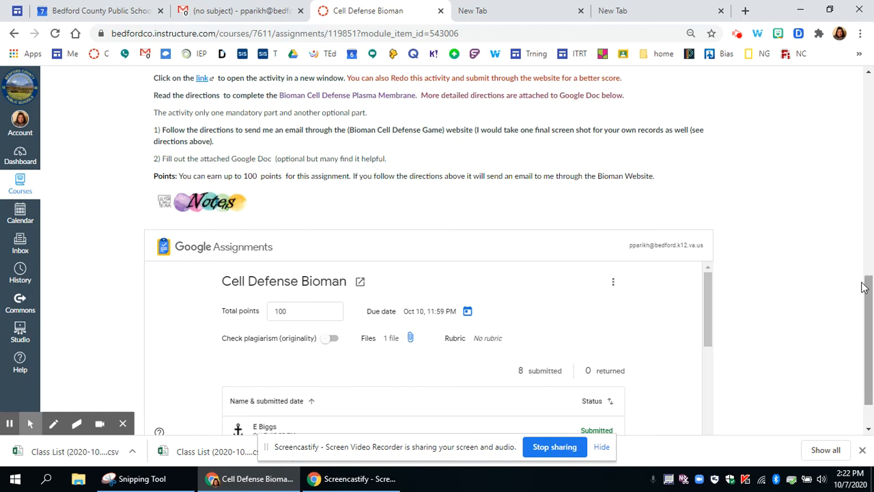
pyautogui.scroll(-3)
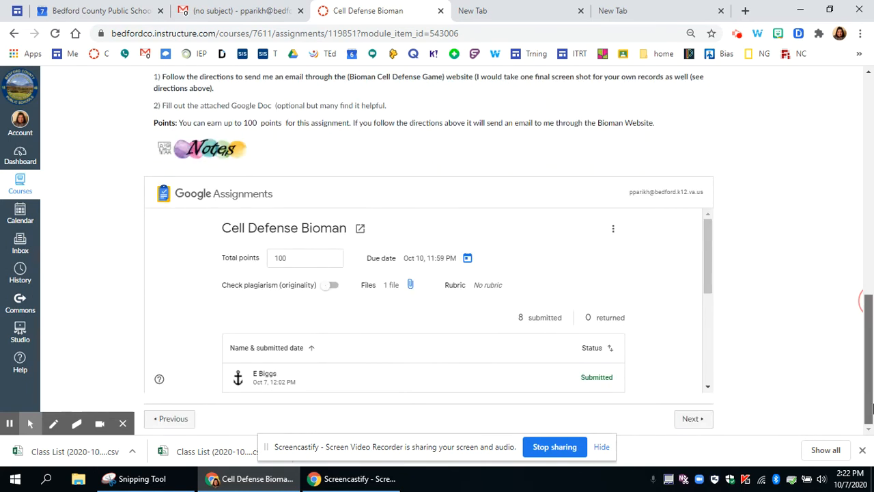
pyautogui.moveTo(412, 306)
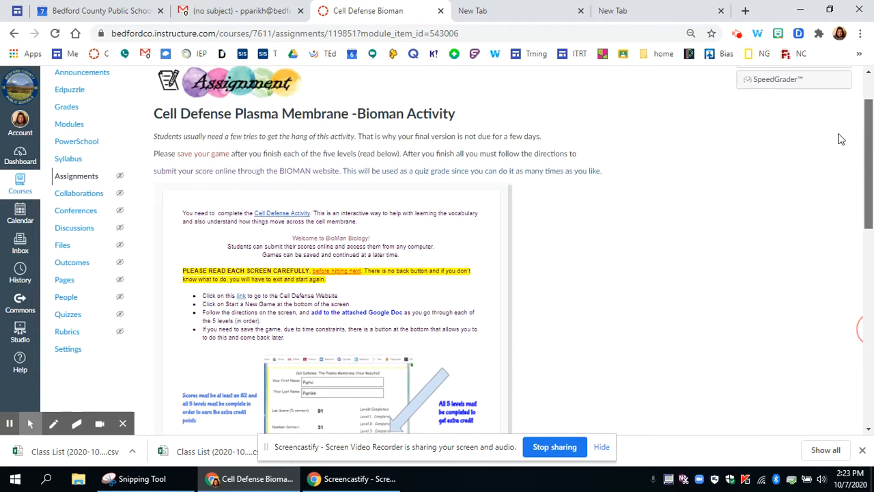
pyautogui.moveTo(284, 214)
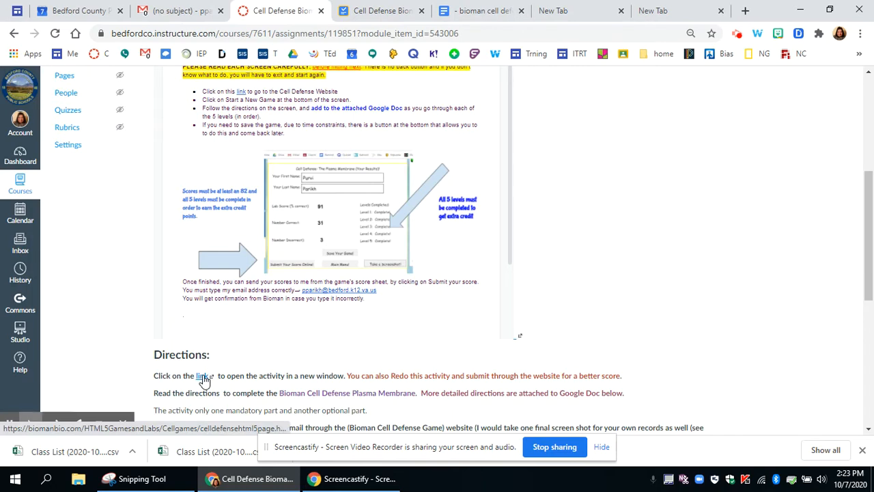
# - Open the Cell Defense game website and worksheet, then scroll through the game page
pyautogui.click(203, 376)
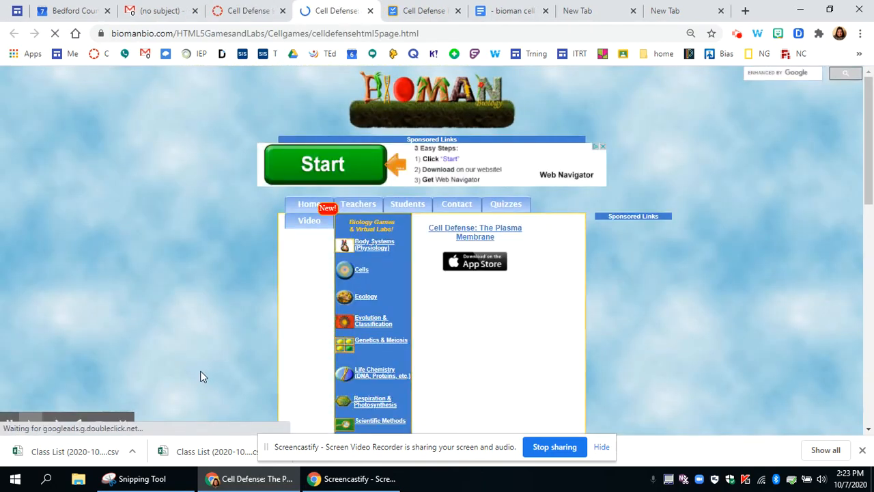
pyautogui.click(510, 11)
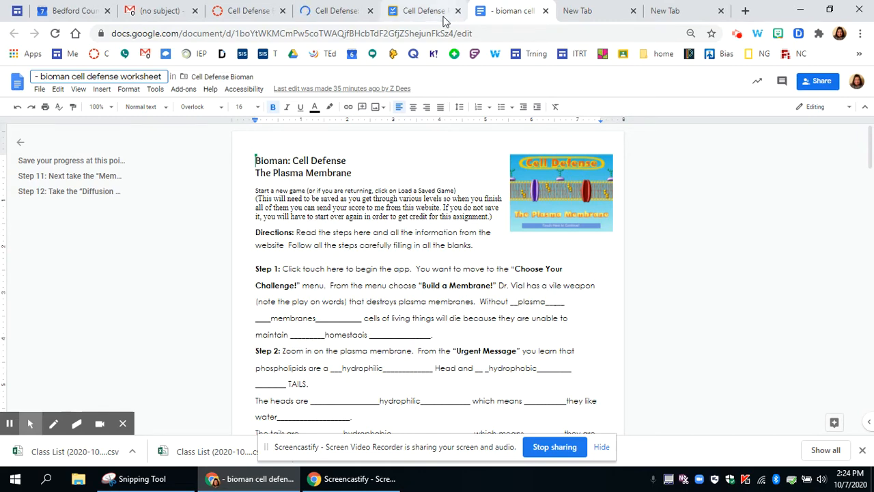
pyautogui.click(335, 10)
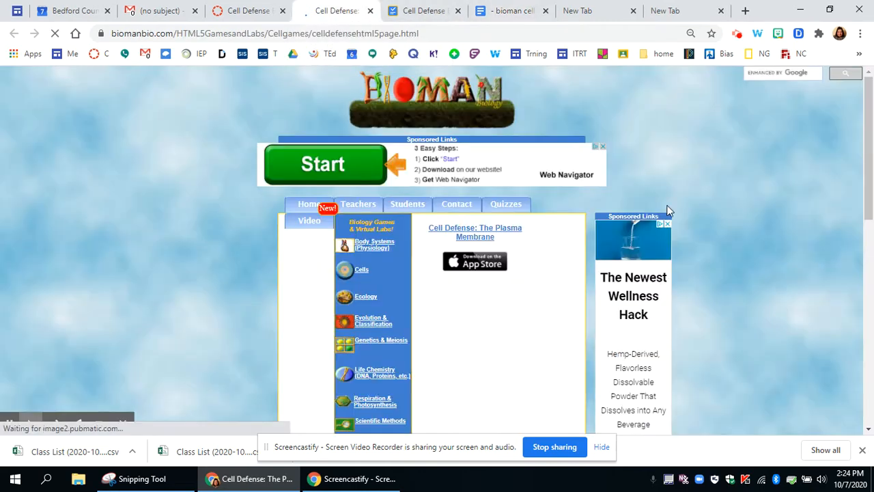
pyautogui.scroll(-3)
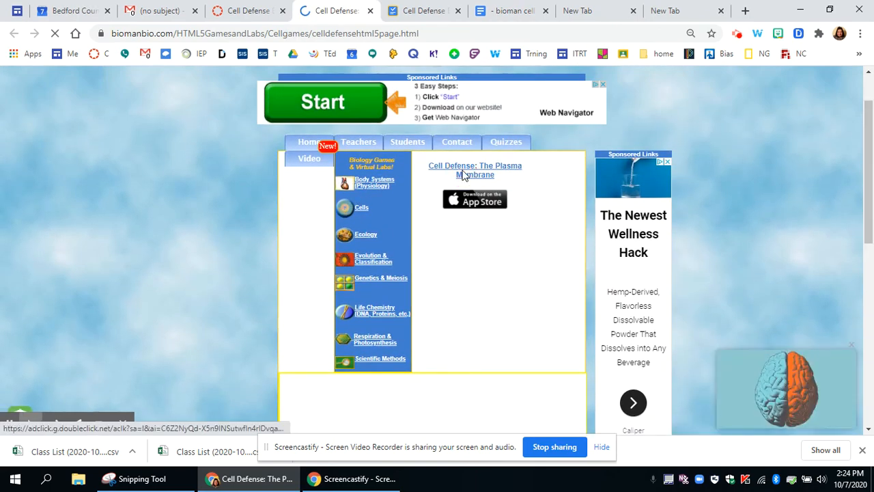
pyautogui.scroll(-3)
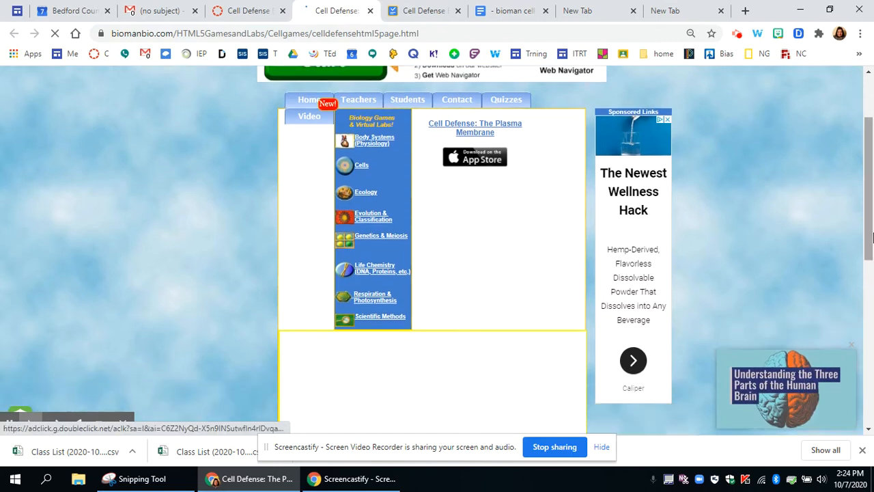
pyautogui.scroll(-3)
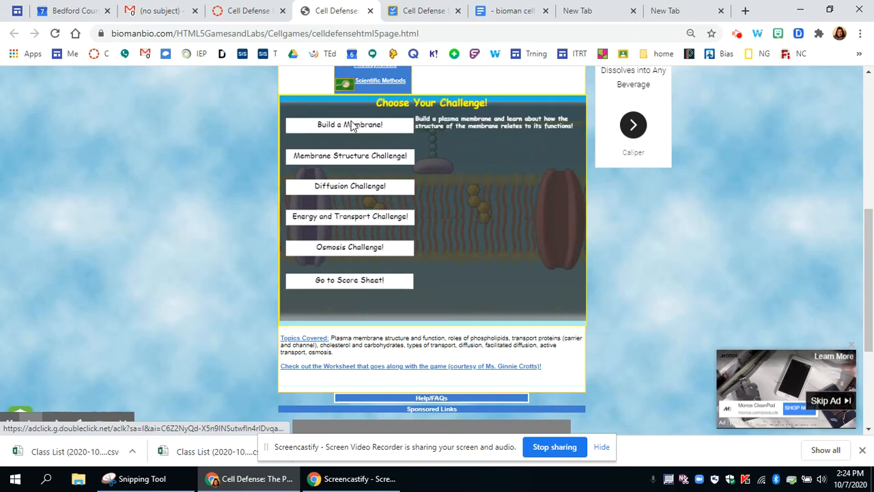
pyautogui.moveTo(403, 262)
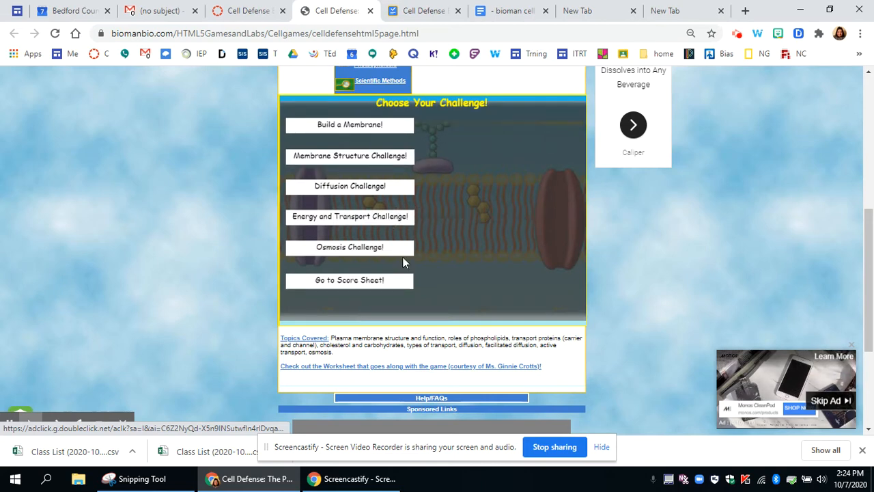
pyautogui.moveTo(349, 125)
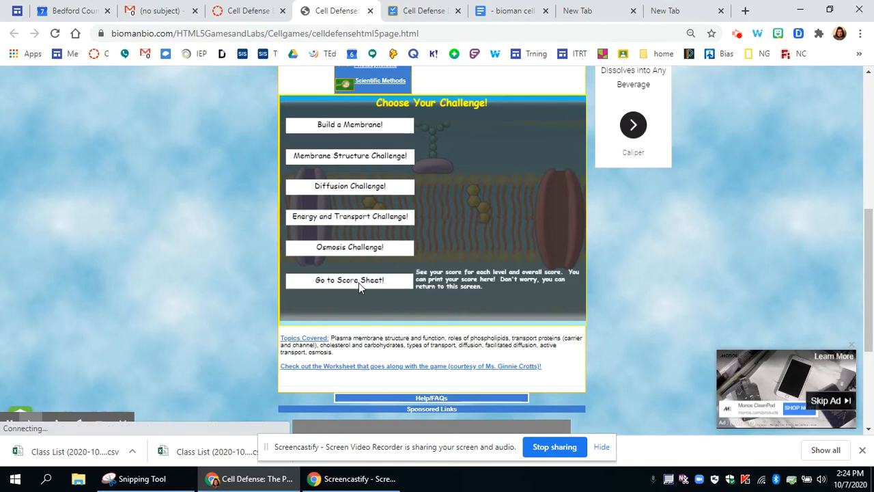
pyautogui.click(349, 280)
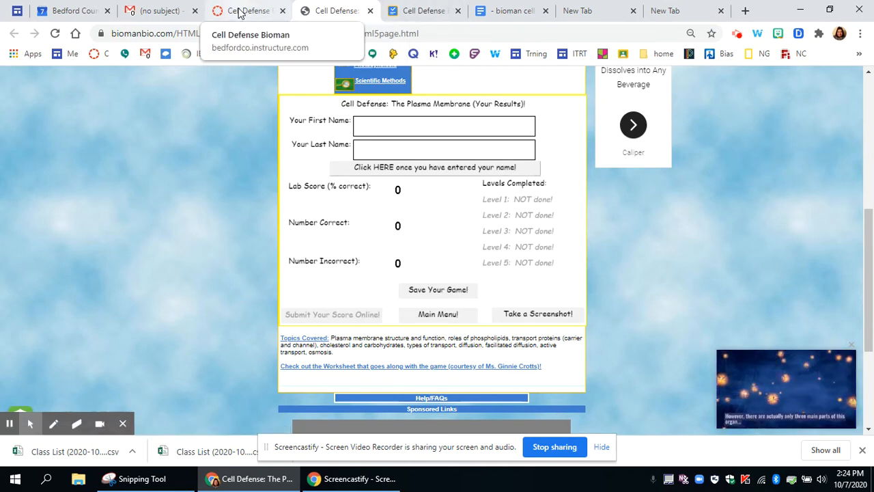
pyautogui.click(245, 10)
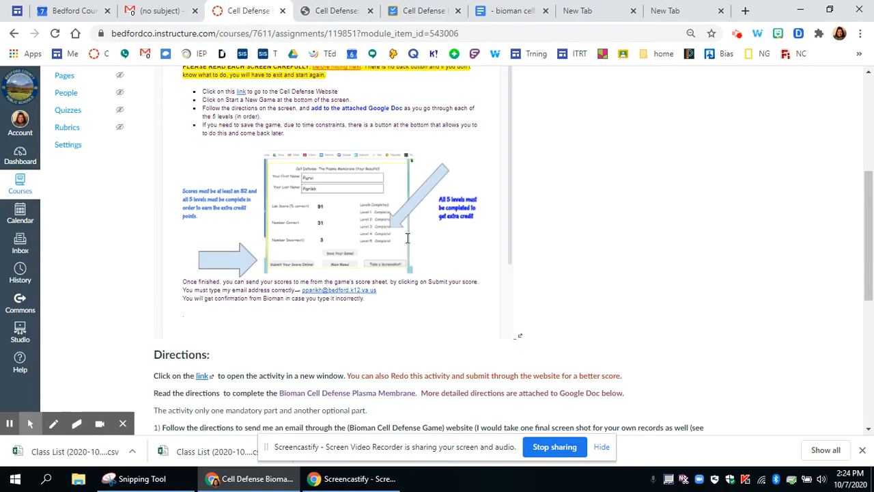
pyautogui.moveTo(334, 11)
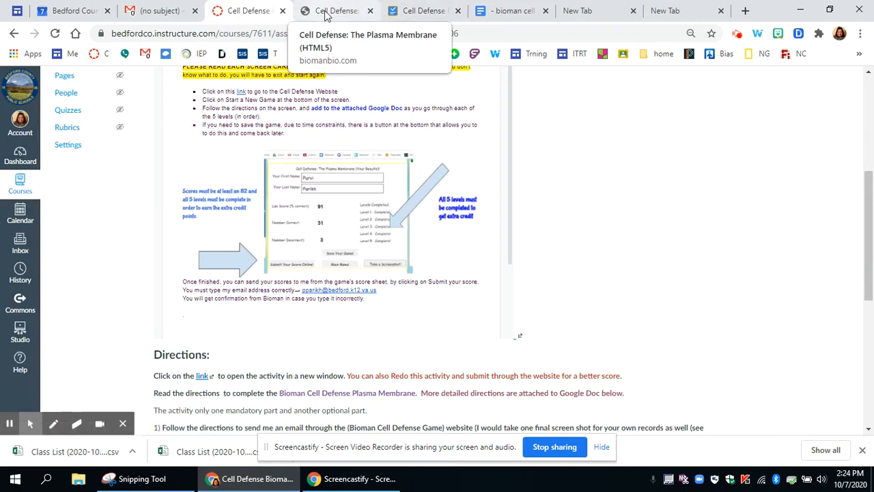
pyautogui.click(334, 10)
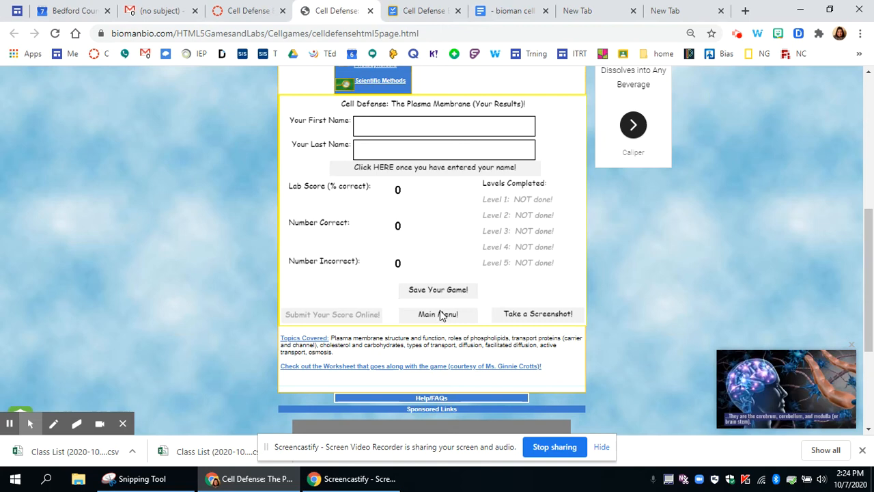
pyautogui.click(438, 313)
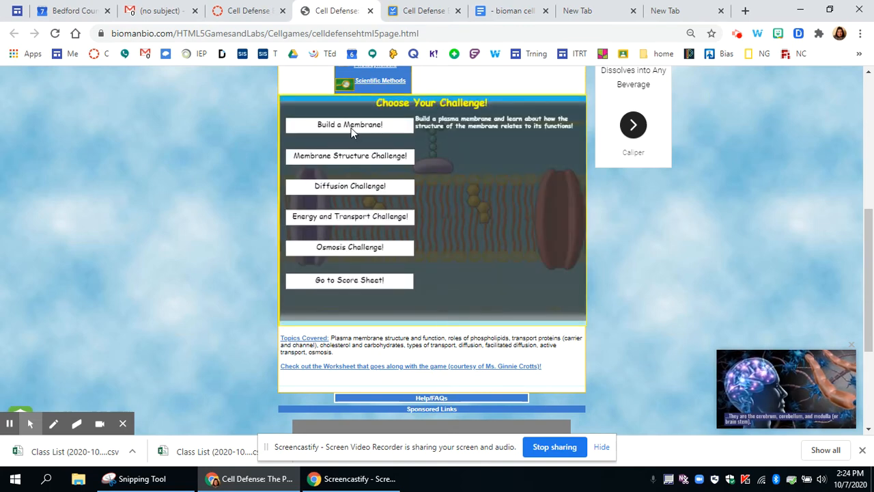
pyautogui.moveTo(358, 246)
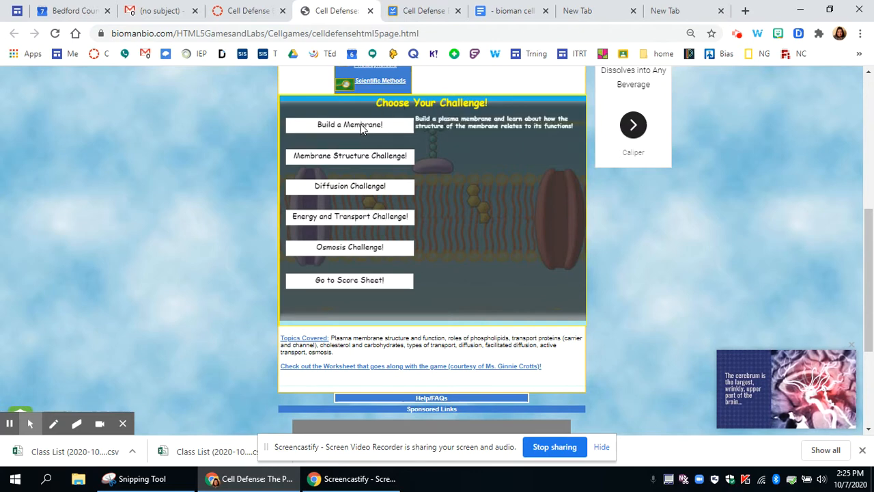
# - Choose Build a Membrane! and continue past the mission briefing
pyautogui.click(349, 124)
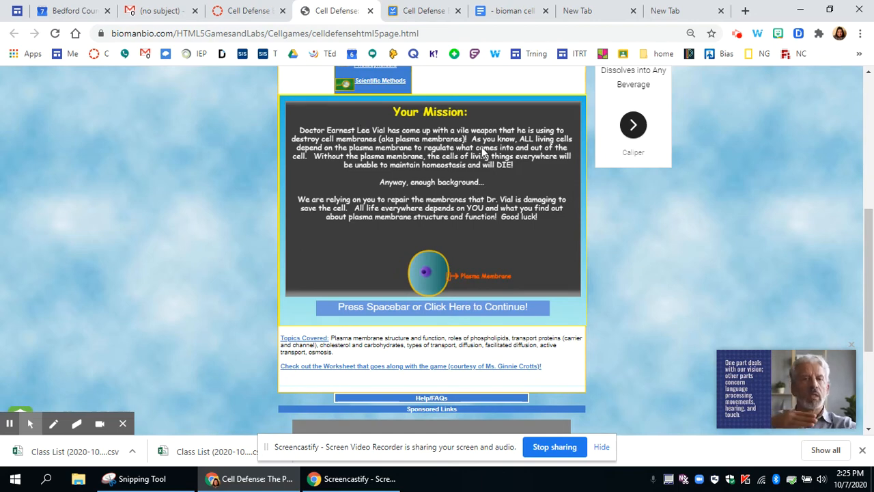
pyautogui.moveTo(502, 319)
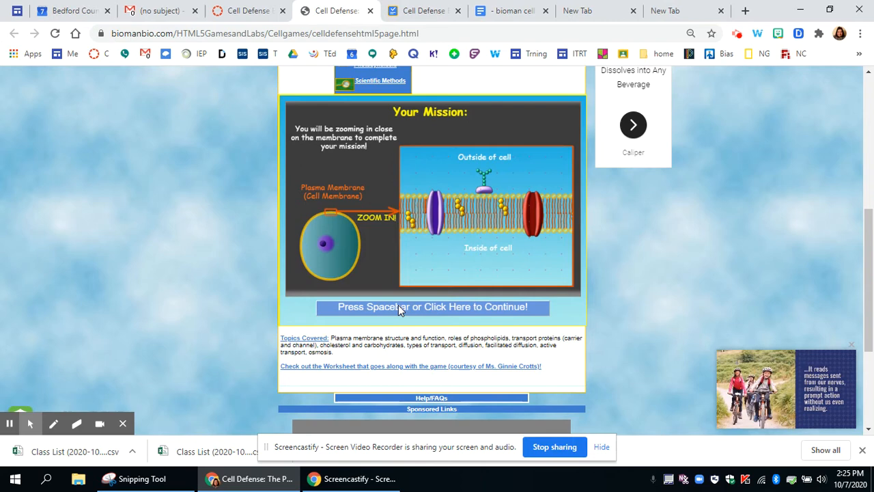
pyautogui.click(431, 307)
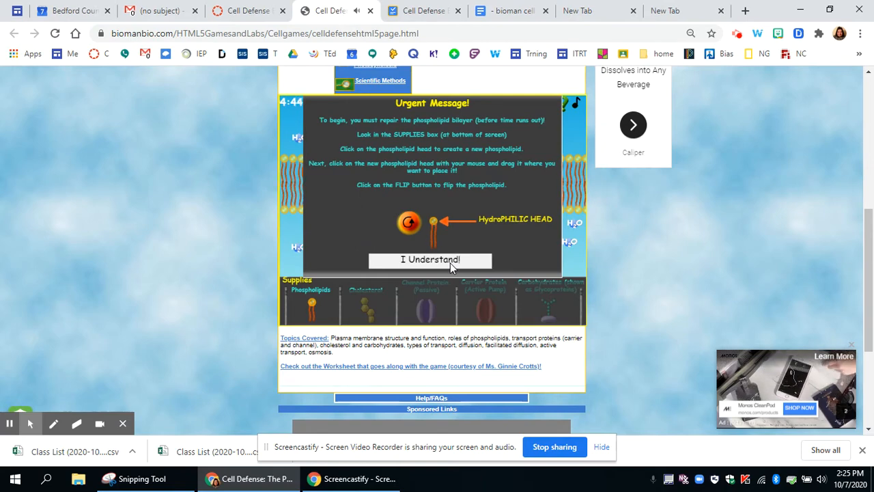
# - Dismiss the bilayer repair instructions and start building the phospholipid bilayer
pyautogui.click(431, 259)
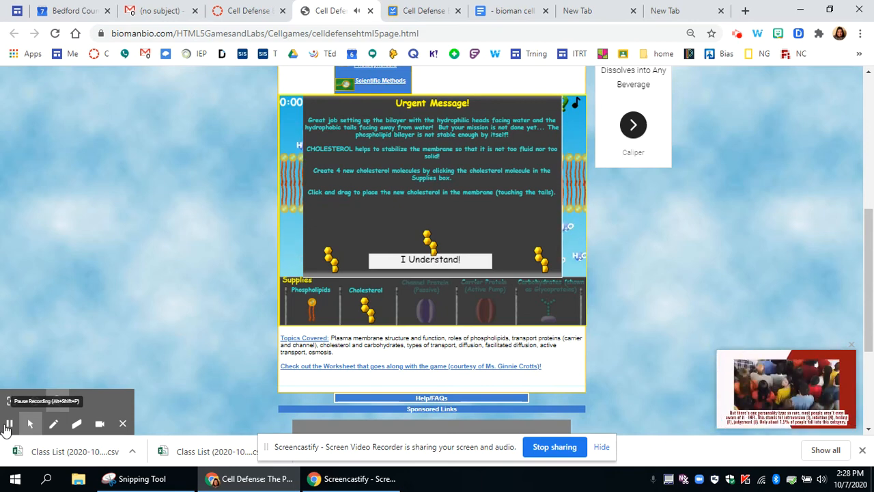
# - Dismiss the four-cholesterol instructions and keep building the membrane
pyautogui.click(430, 259)
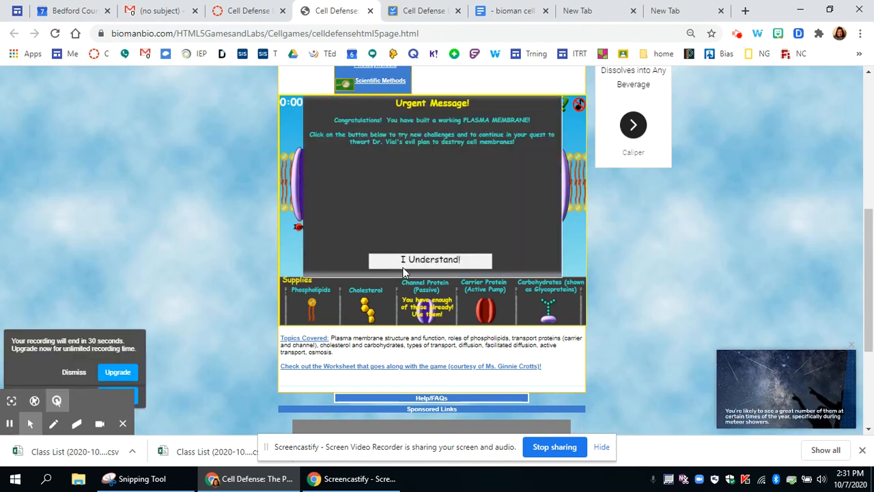
# - Review the Level 1 score sheet at 100%, then return to the main menu
pyautogui.click(430, 260)
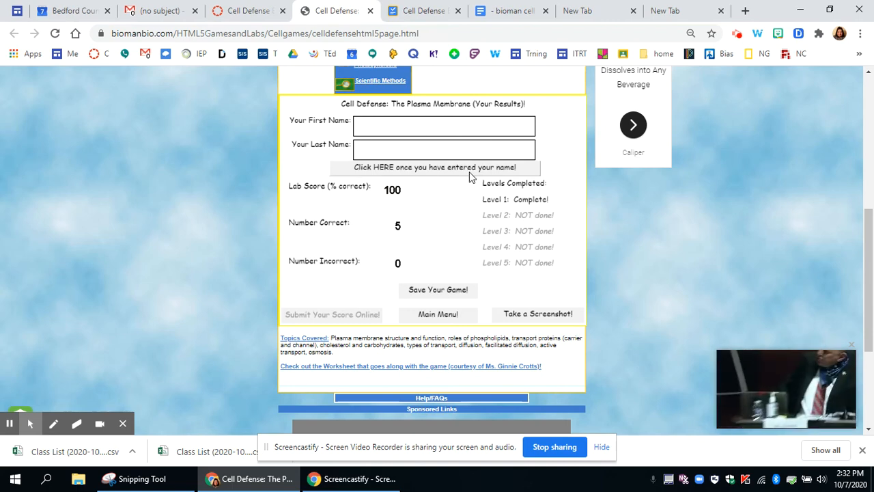
pyautogui.moveTo(408, 233)
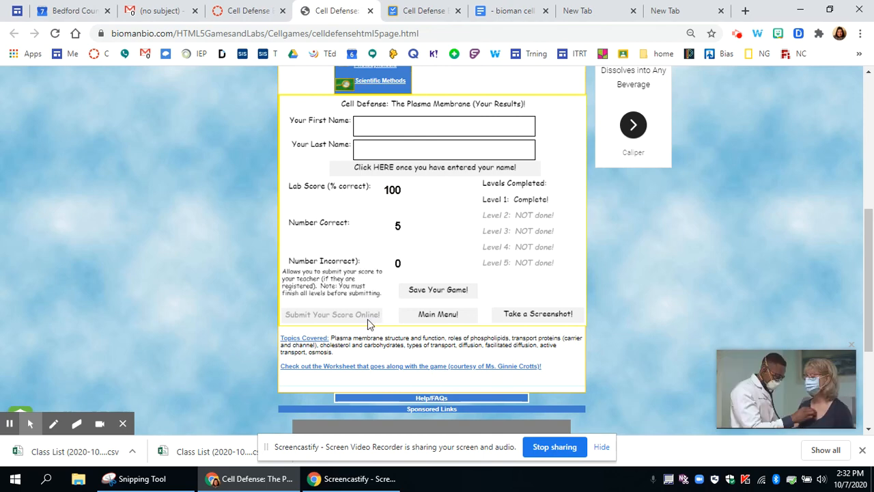
pyautogui.click(438, 314)
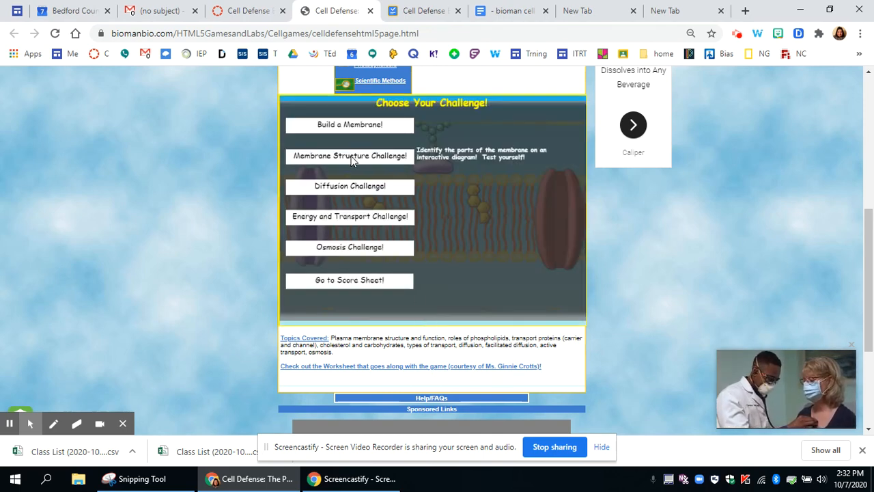